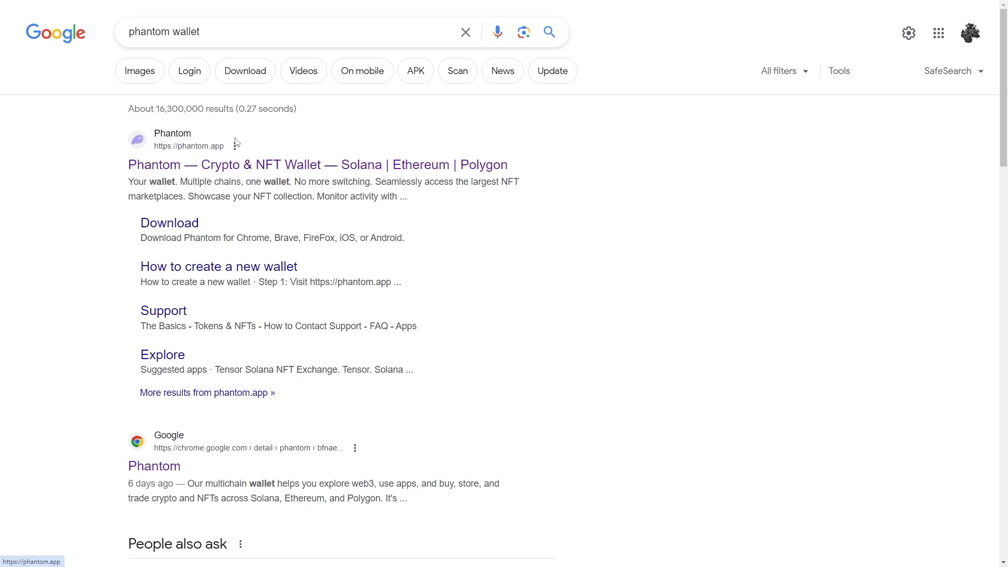
- Go from the phantom.app search result to the Phantom extension's Chrome Web Store page
click(317, 164)
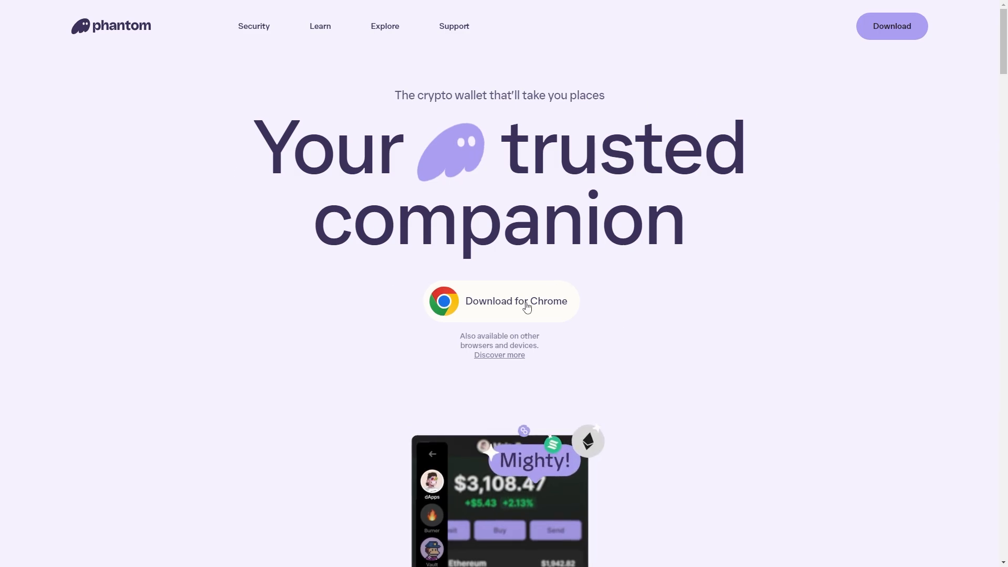
click(514, 301)
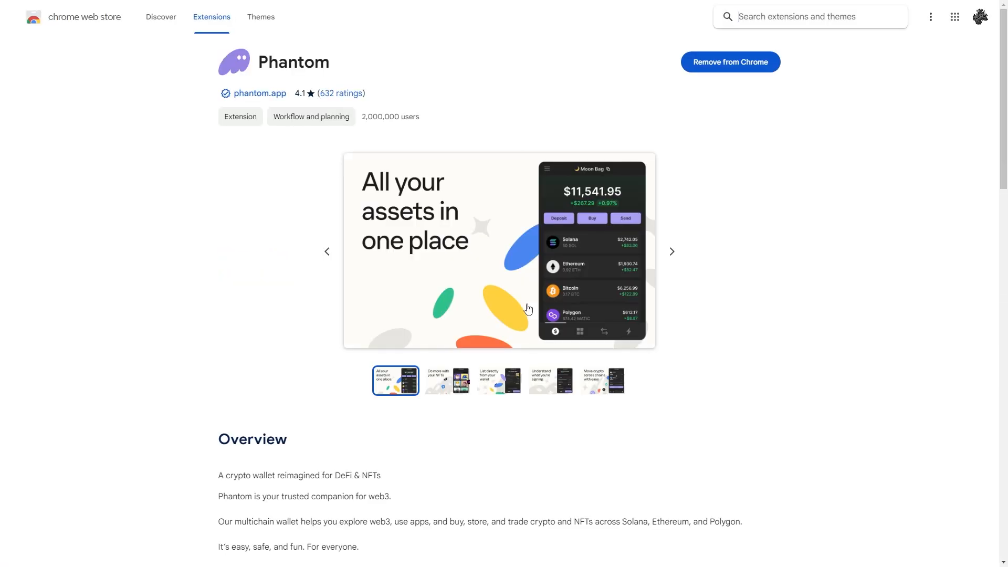
mouse_move(713, 274)
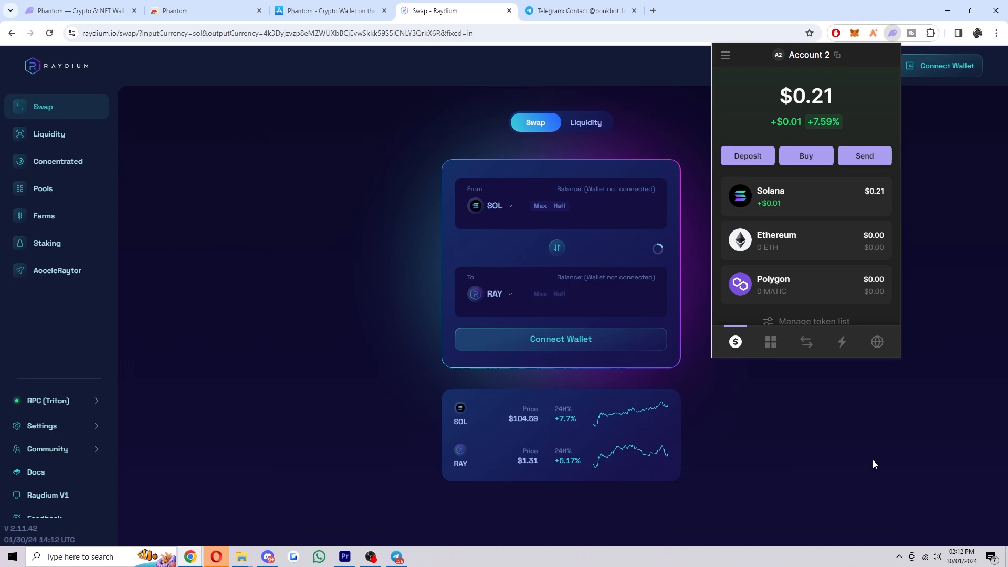
mouse_move(921, 315)
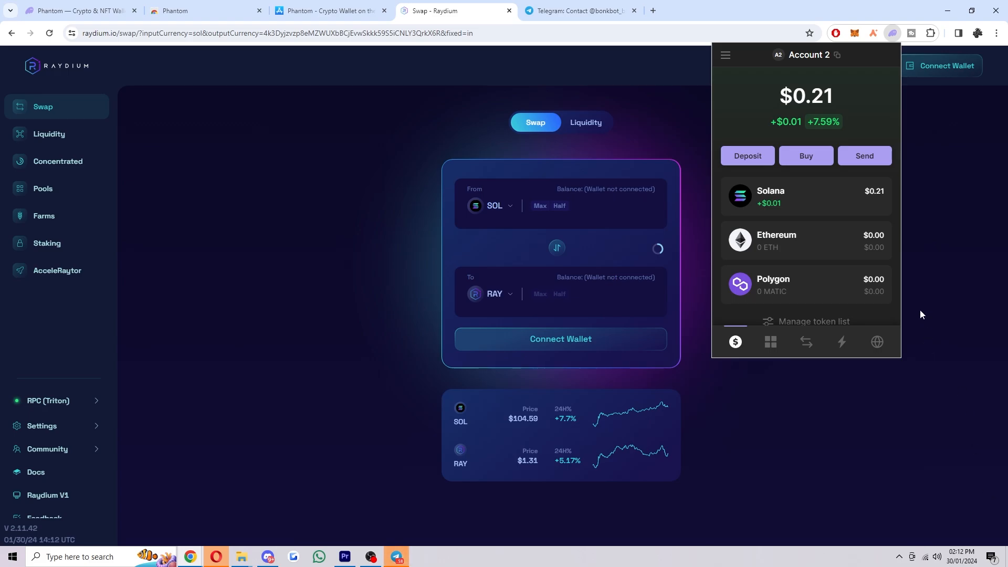
mouse_move(833, 238)
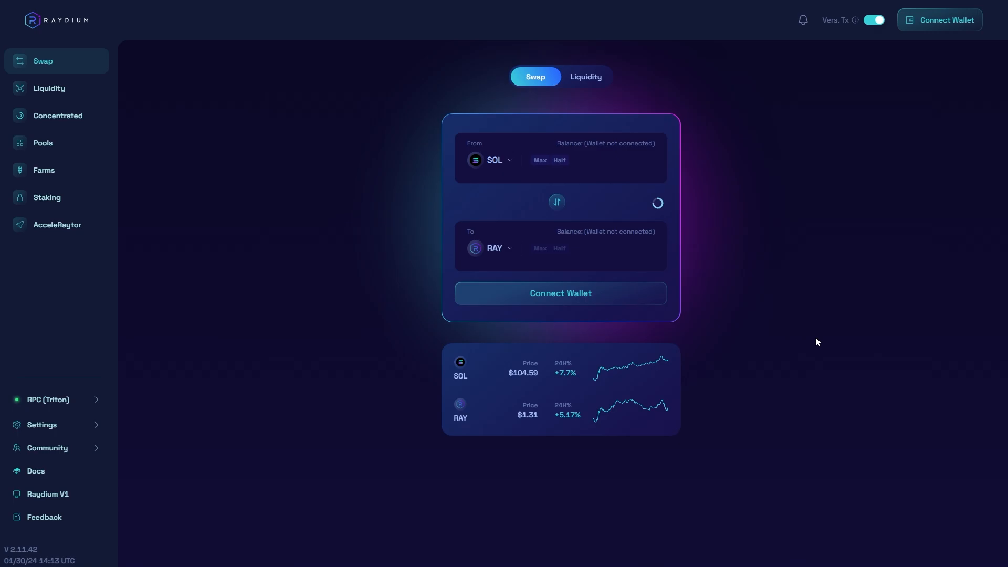
mouse_move(770, 252)
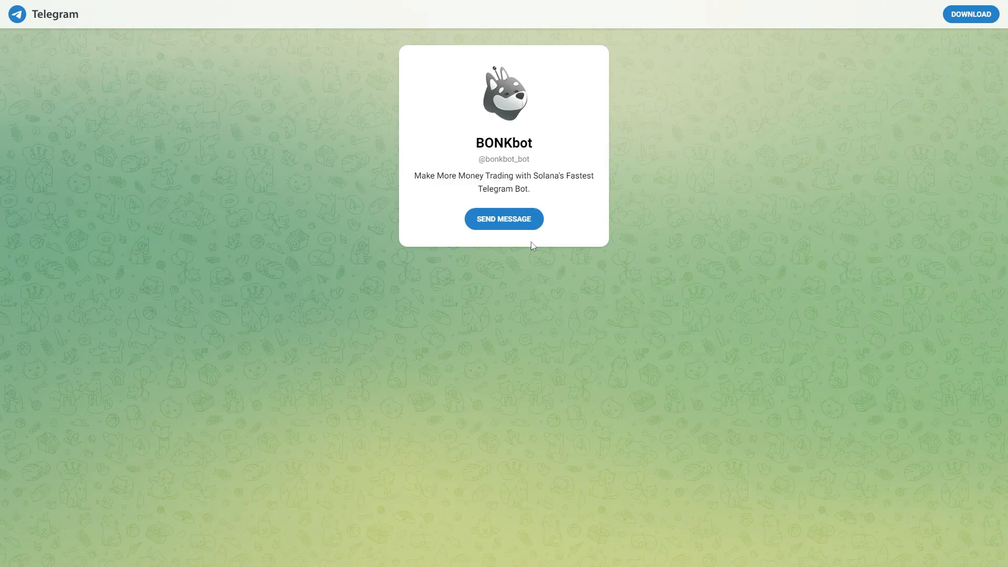
mouse_move(581, 227)
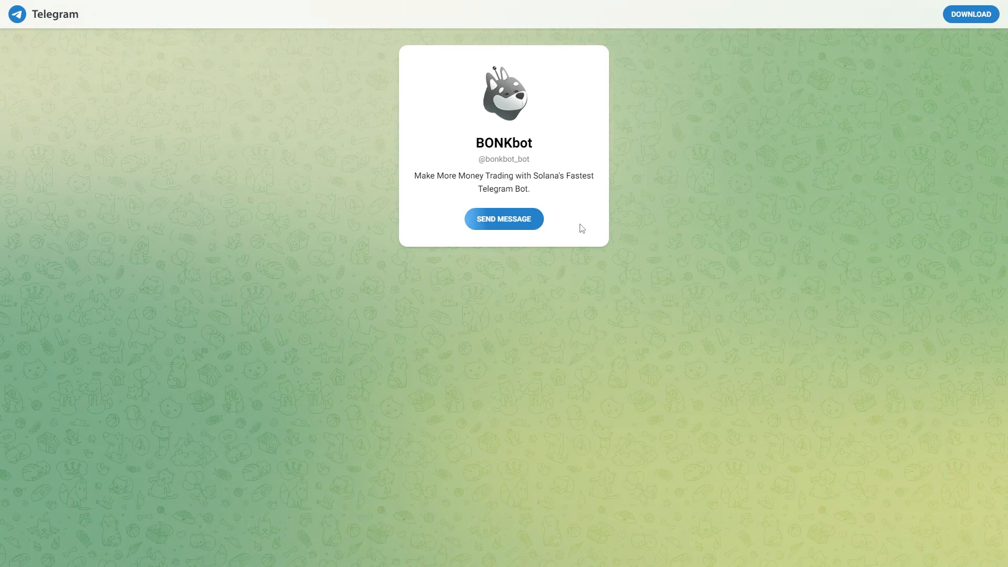
- Start a BONKbot chat in the Telegram desktop app from its t.me page
click(503, 218)
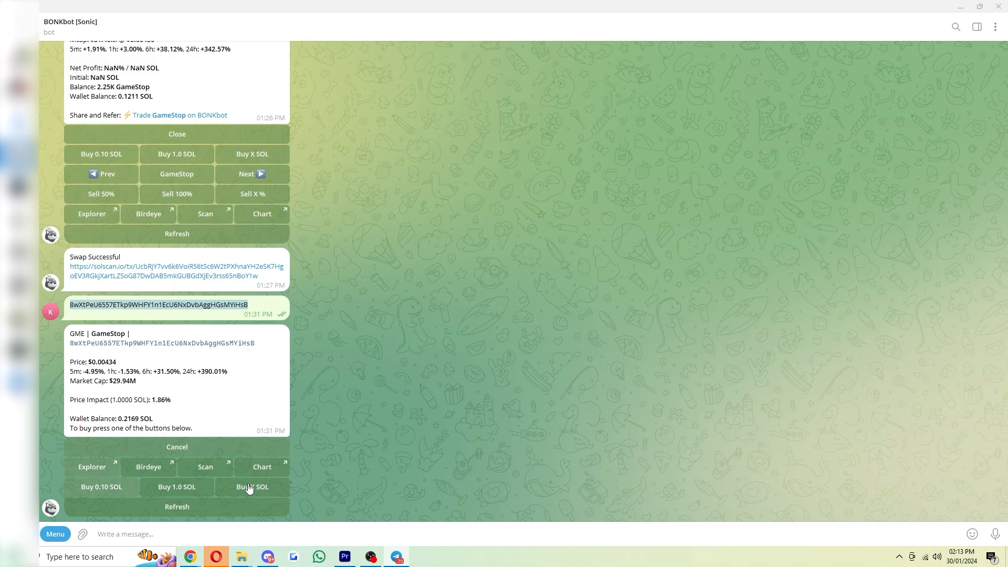
mouse_move(413, 442)
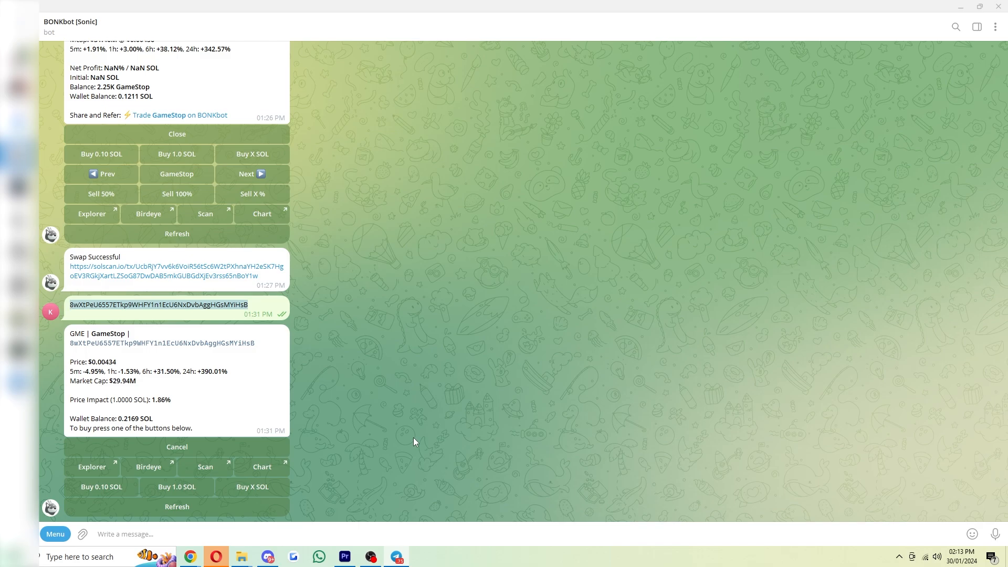
mouse_move(287, 354)
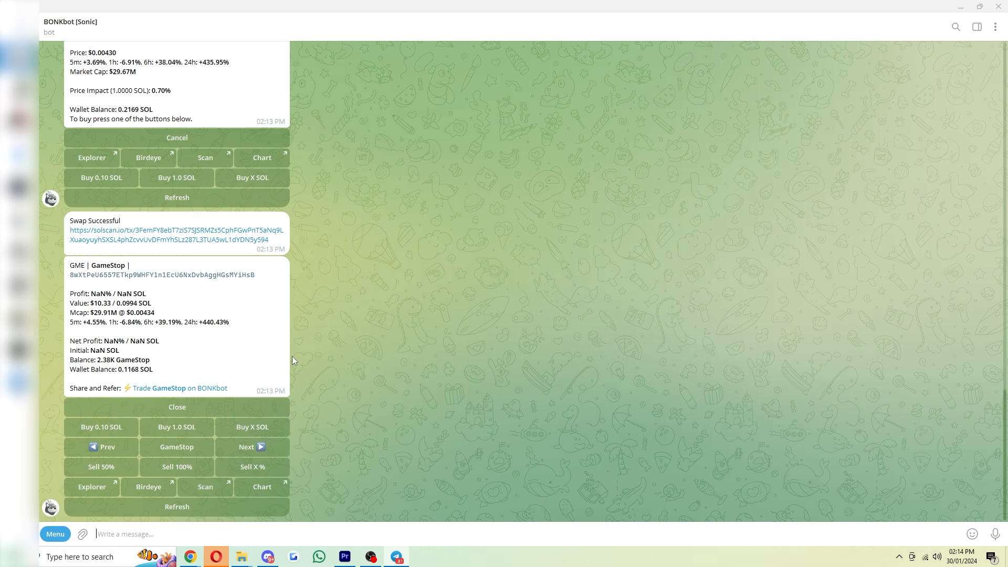
mouse_move(335, 353)
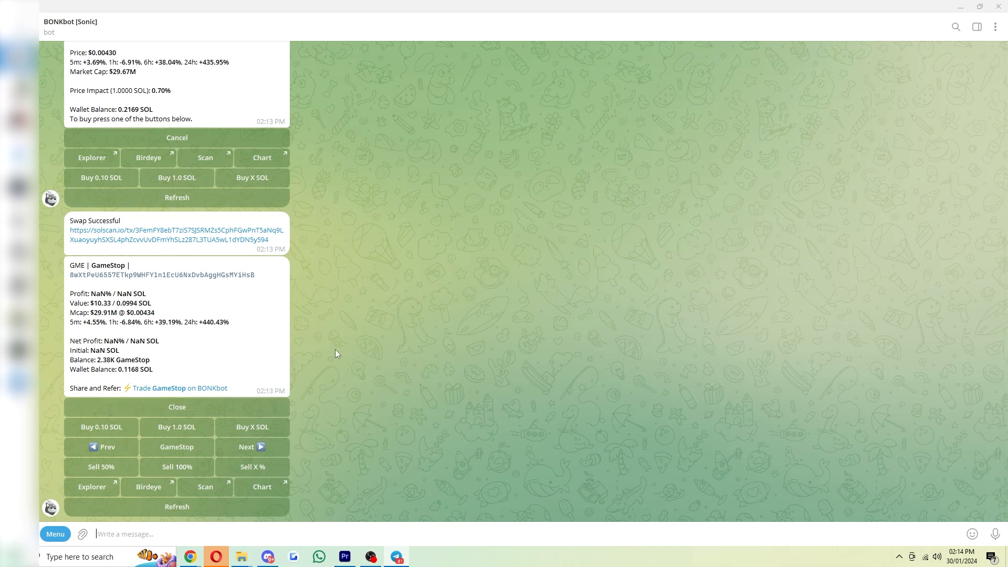